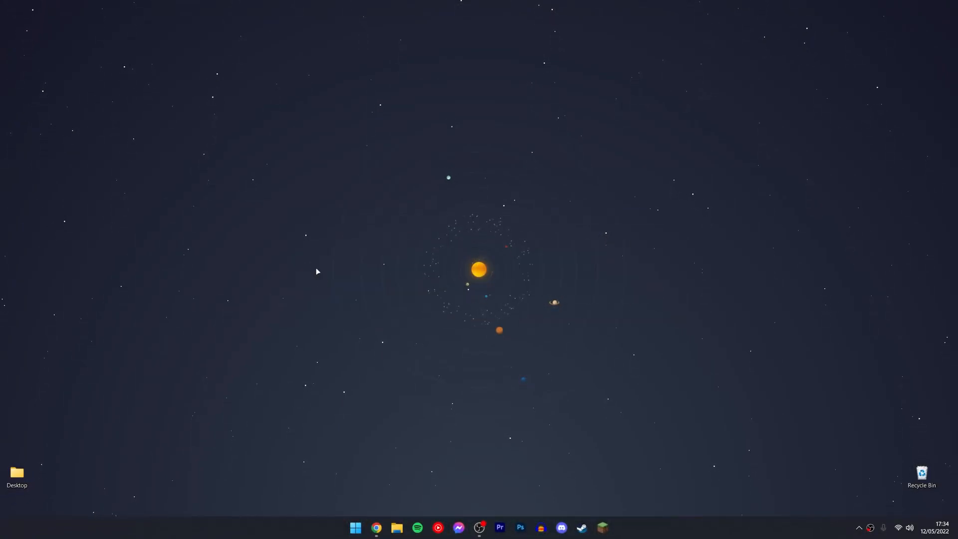
- Reach nvidia.com from the search results and go to GeForce Graphics Cards under Products
{"action": "left_click", "coordinate": [376, 528]}
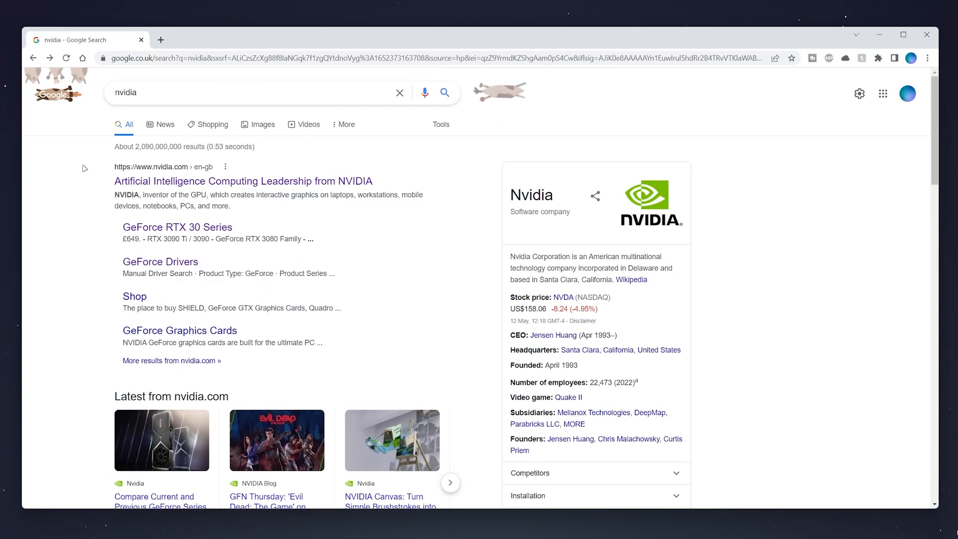
{"action": "mouse_move", "coordinate": [223, 181]}
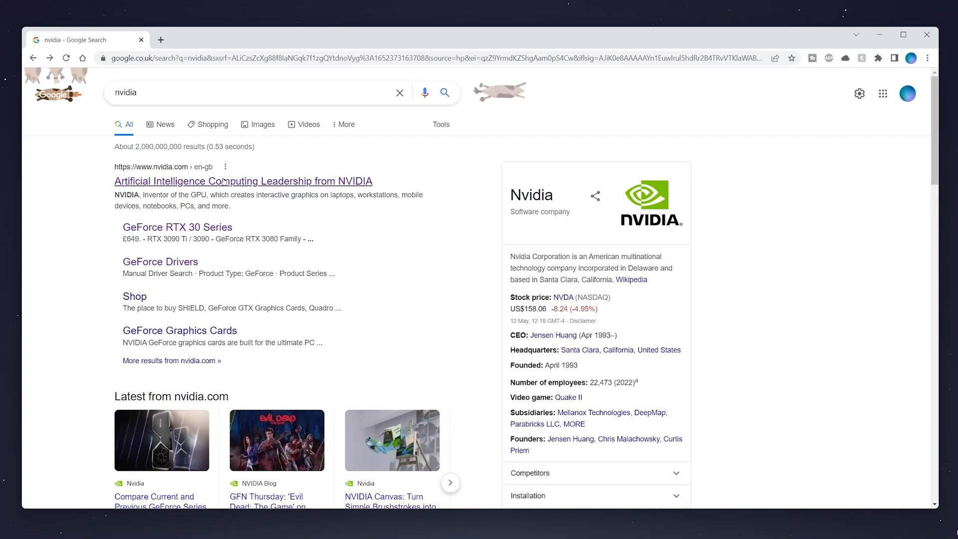
{"action": "left_click", "coordinate": [224, 181]}
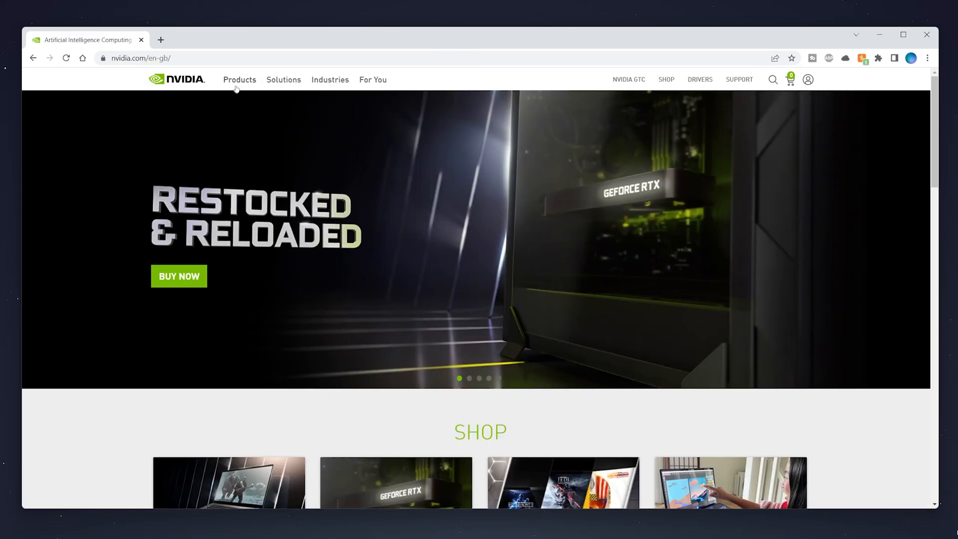
{"action": "left_click", "coordinate": [240, 80]}
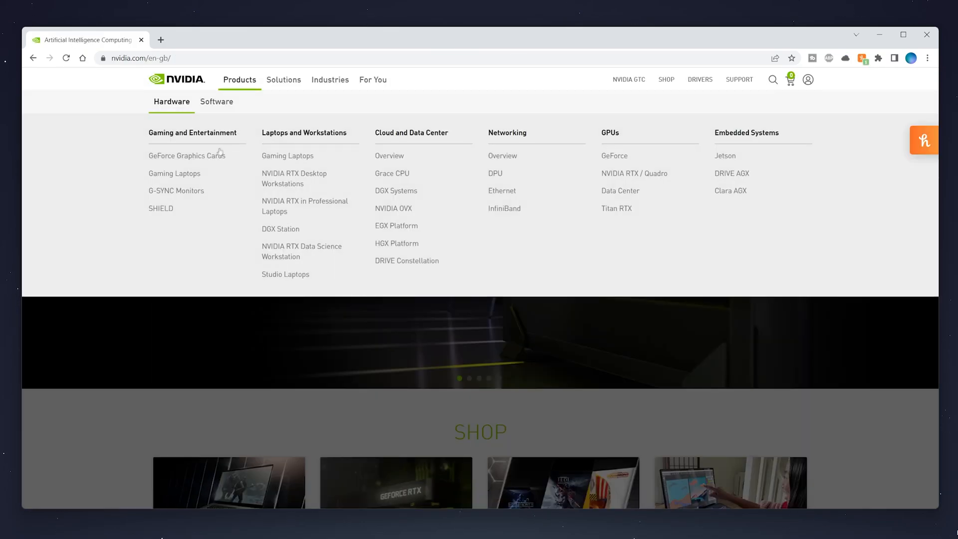
{"action": "mouse_move", "coordinate": [208, 155]}
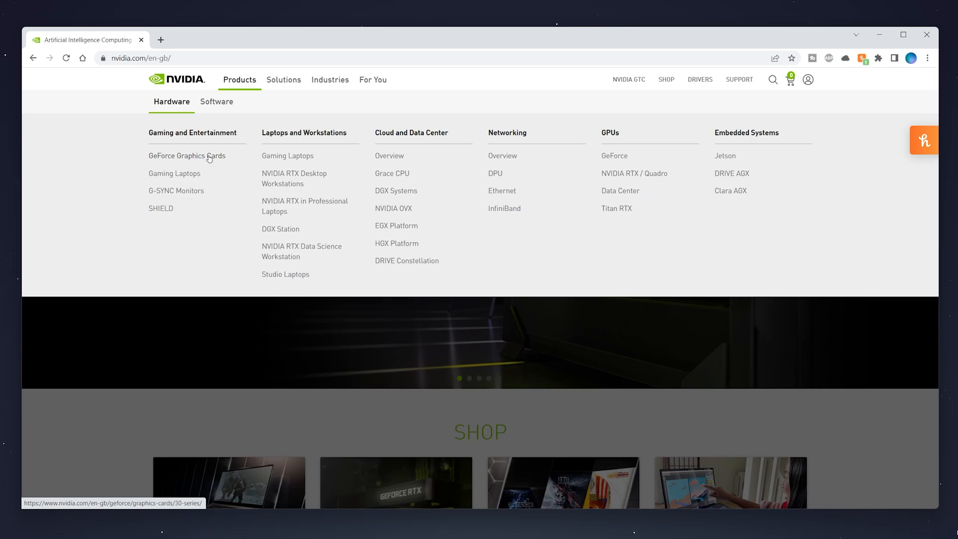
{"action": "left_click", "coordinate": [187, 156]}
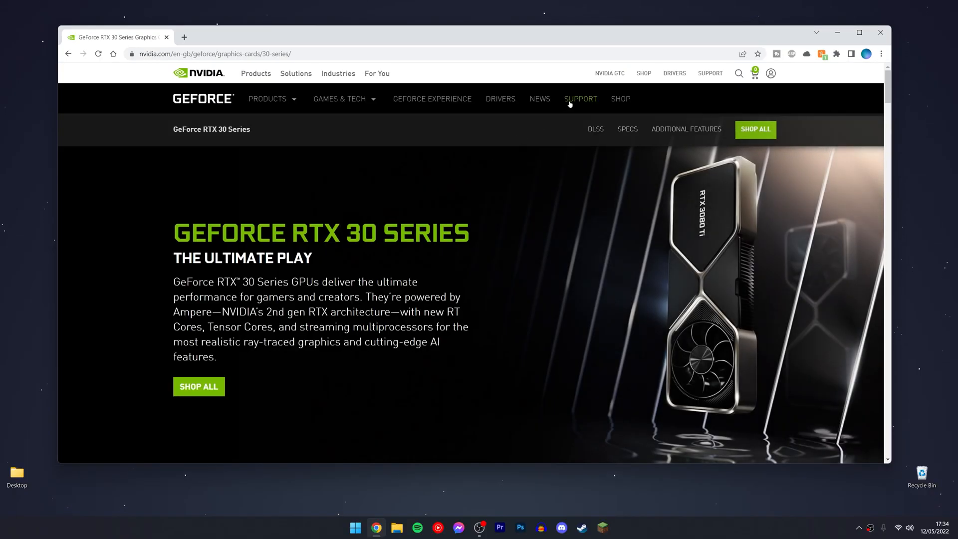
- Go to the GeForce Drivers page and bring the Manual Driver Search form into view
{"action": "left_click", "coordinate": [580, 99]}
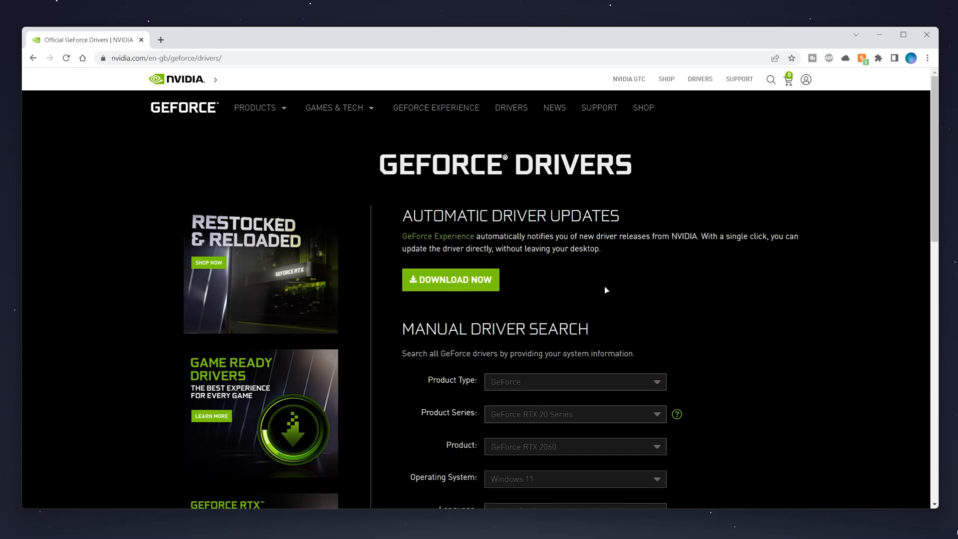
{"action": "mouse_move", "coordinate": [623, 307]}
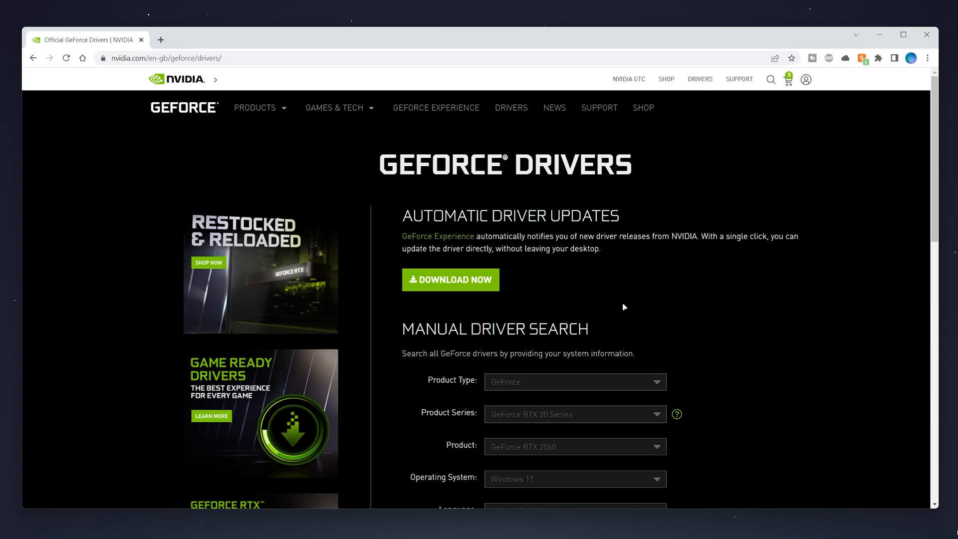
{"action": "mouse_move", "coordinate": [486, 288]}
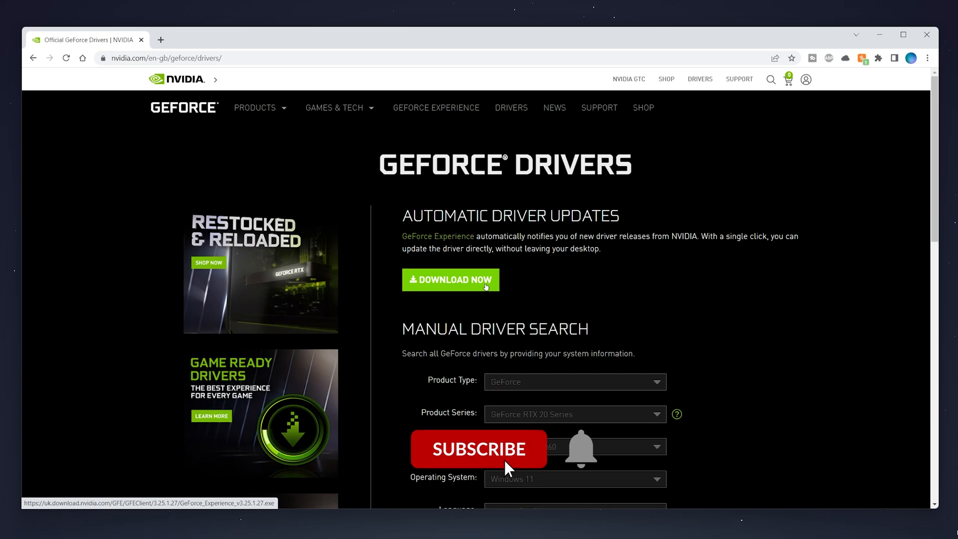
{"action": "left_click", "coordinate": [478, 449]}
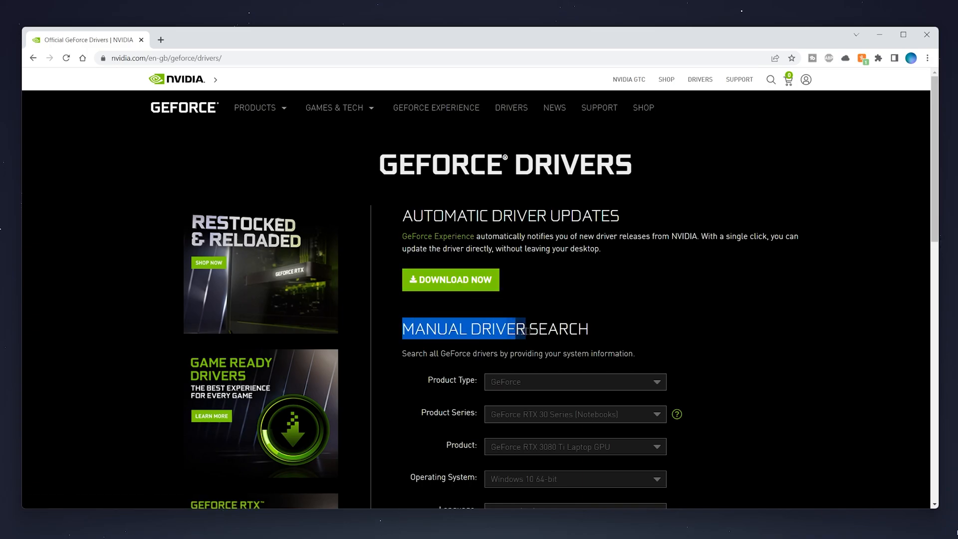
{"action": "scroll", "scroll_direction": "down", "scroll_amount": 3}
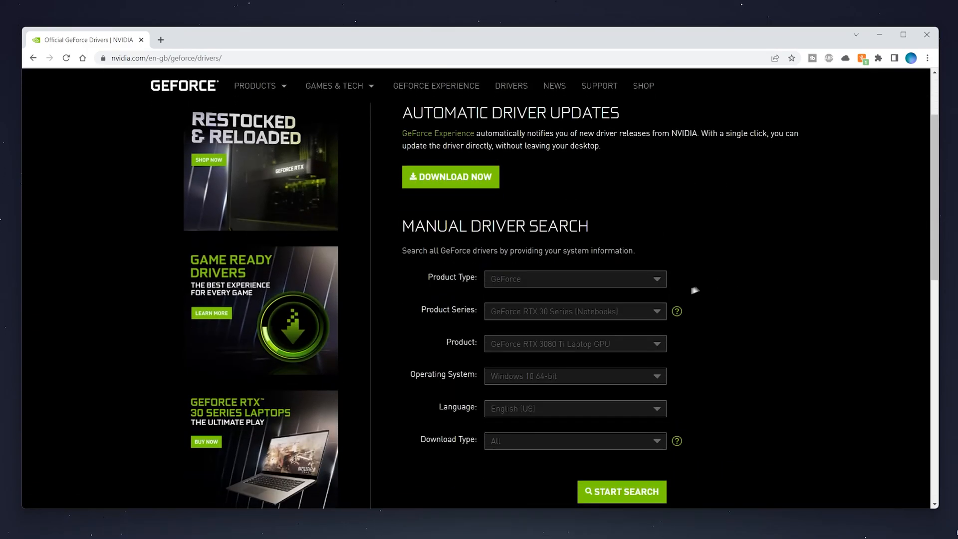
{"action": "mouse_move", "coordinate": [710, 283]}
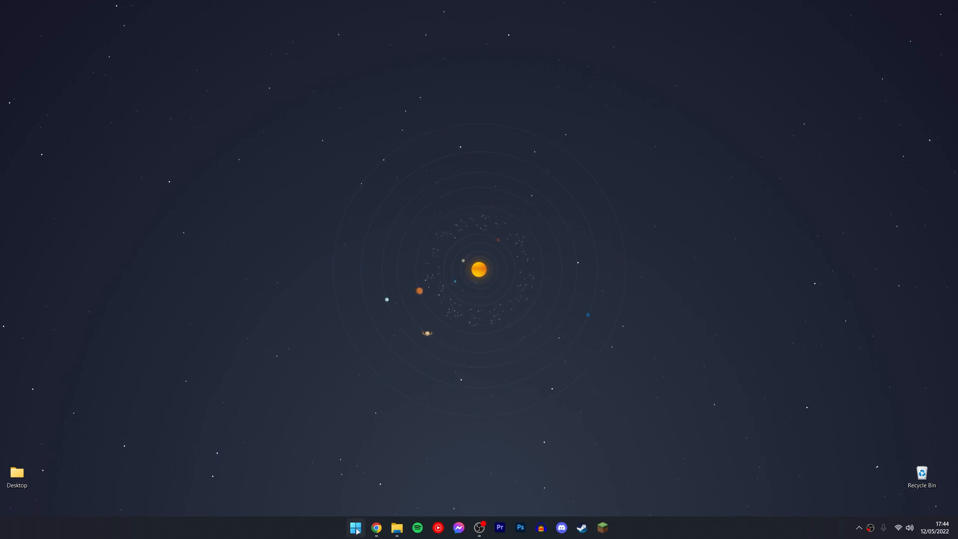
- Search the Start menu for 'system information' to launch System Information
{"action": "left_click", "coordinate": [356, 526]}
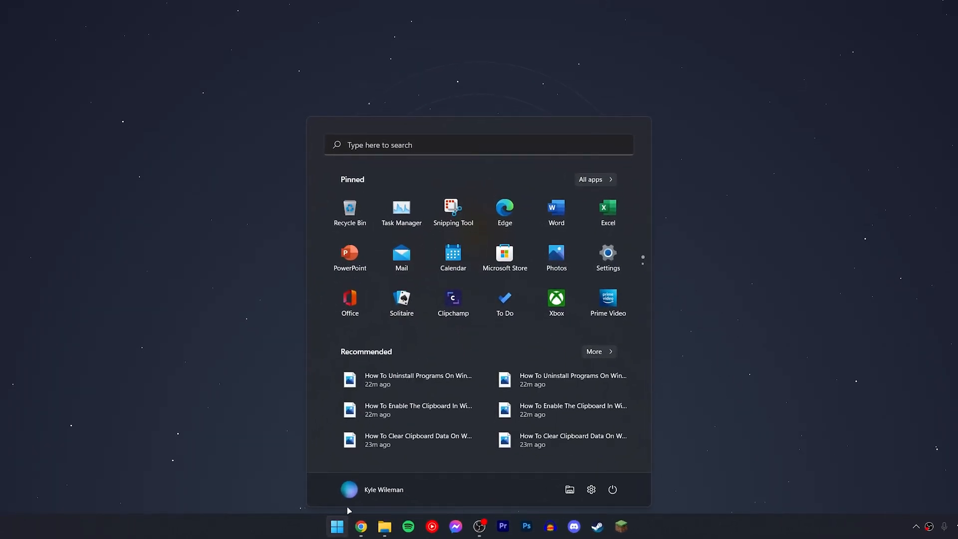
{"action": "type", "text": "system information"}
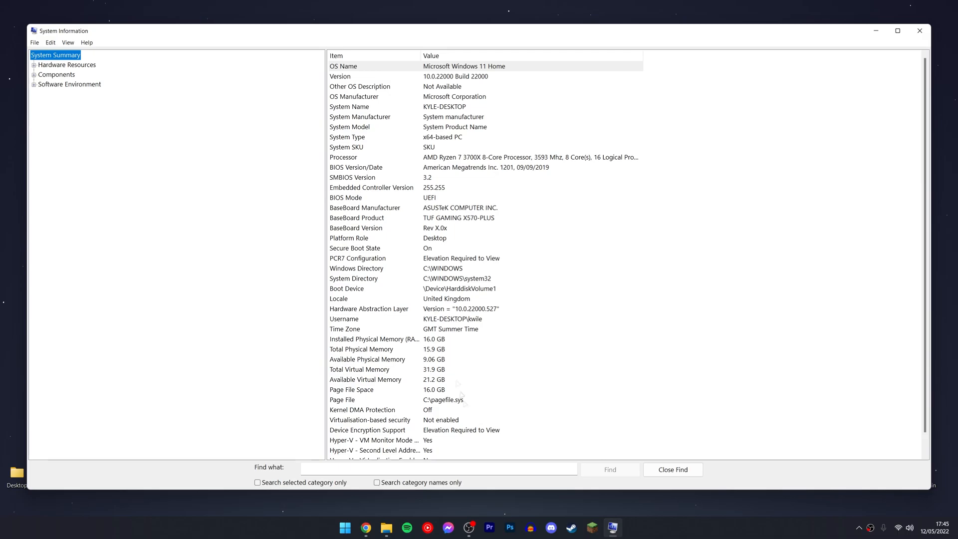
{"action": "mouse_move", "coordinate": [497, 187]}
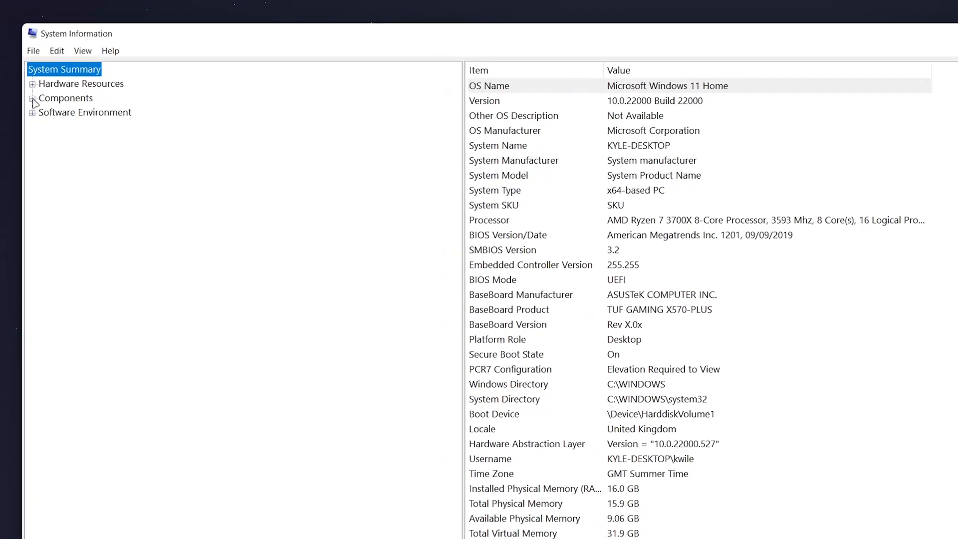
- Show Components > Display and identify the adapter as NVIDIA GeForce RTX 2060
{"action": "left_click", "coordinate": [33, 98]}
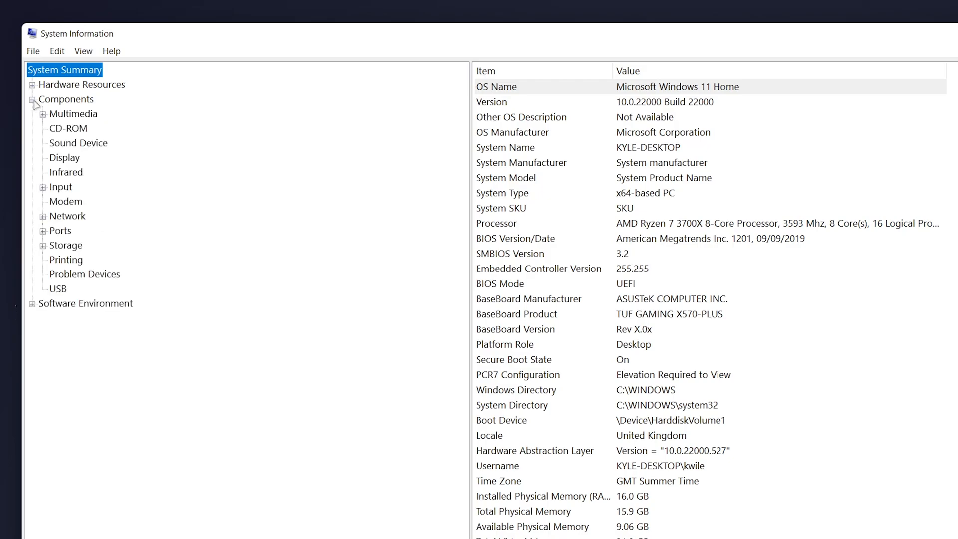
{"action": "left_click", "coordinate": [64, 157]}
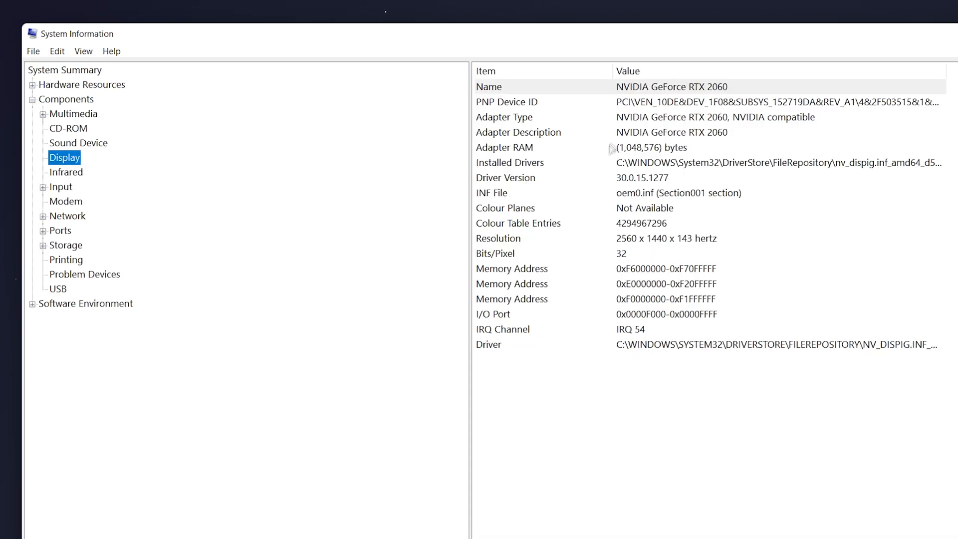
{"action": "left_click", "coordinate": [701, 86]}
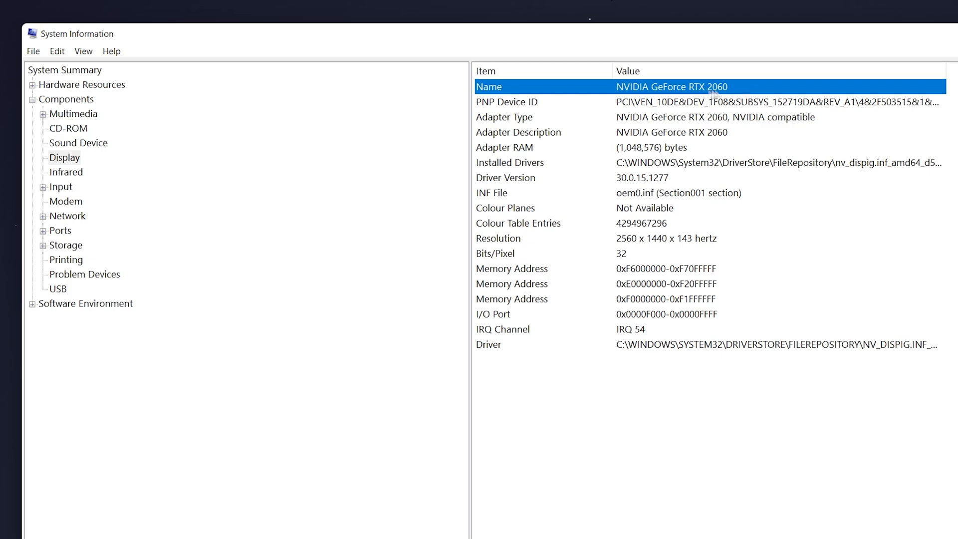
{"action": "mouse_move", "coordinate": [757, 91]}
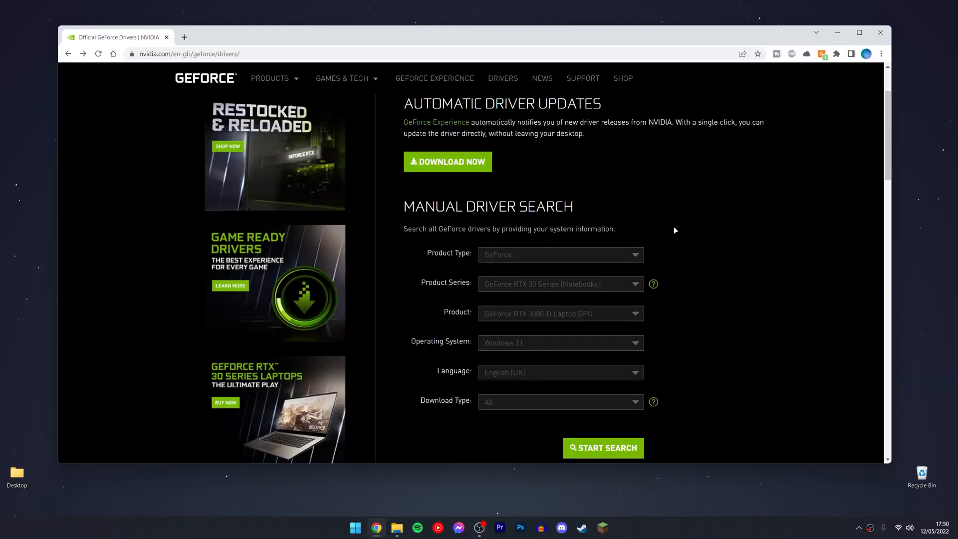
{"action": "mouse_move", "coordinate": [622, 280]}
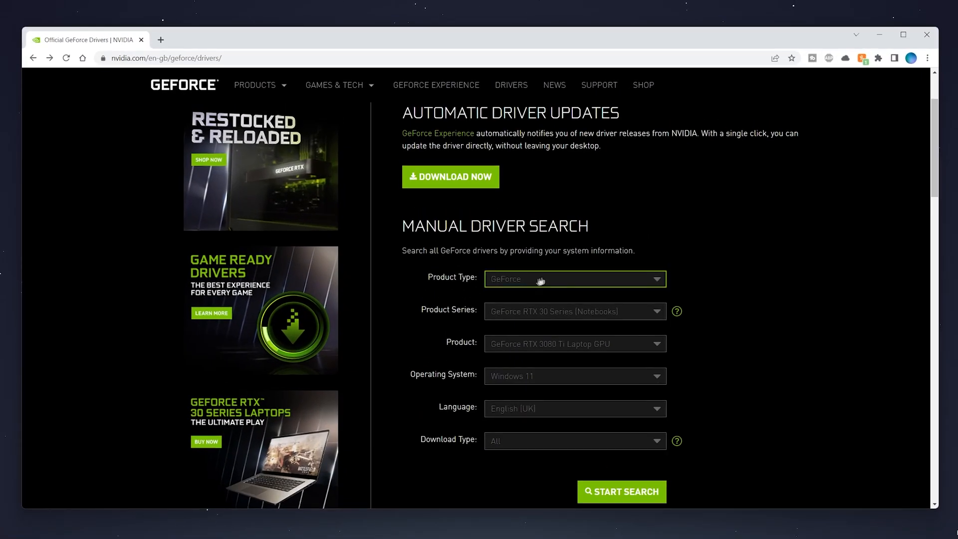
- Set the search to GeForce RTX 20 Series, GeForce RTX 2060 on Windows 11
{"action": "left_click", "coordinate": [574, 280]}
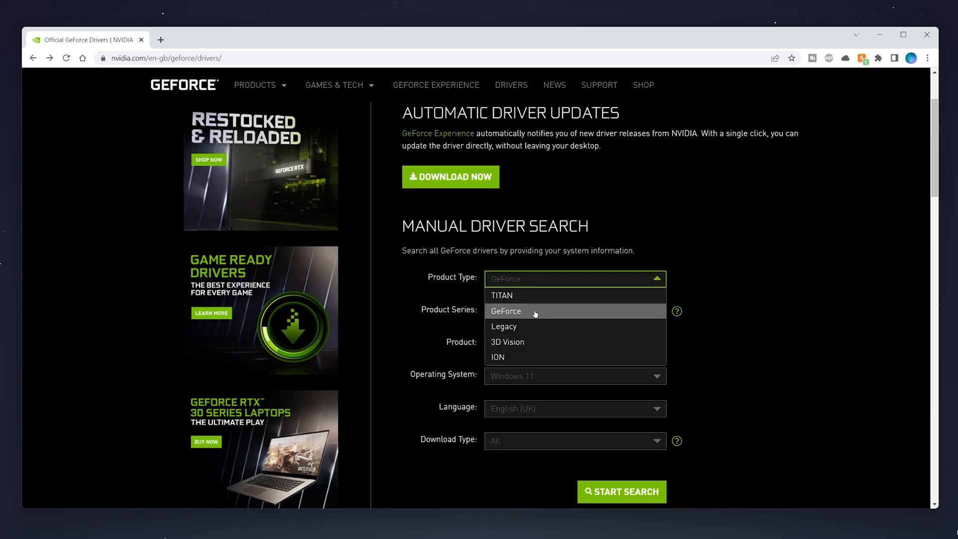
{"action": "left_click", "coordinate": [506, 311]}
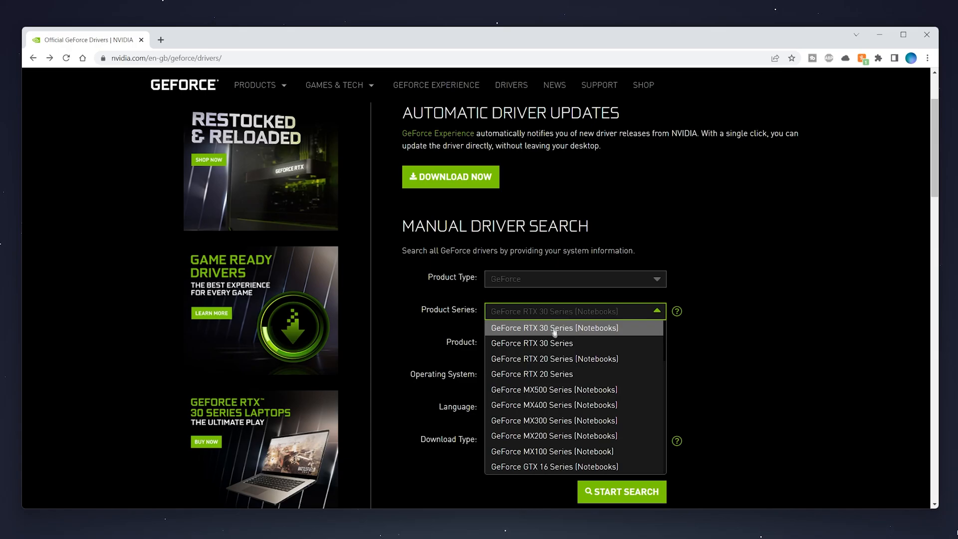
{"action": "mouse_move", "coordinate": [600, 378]}
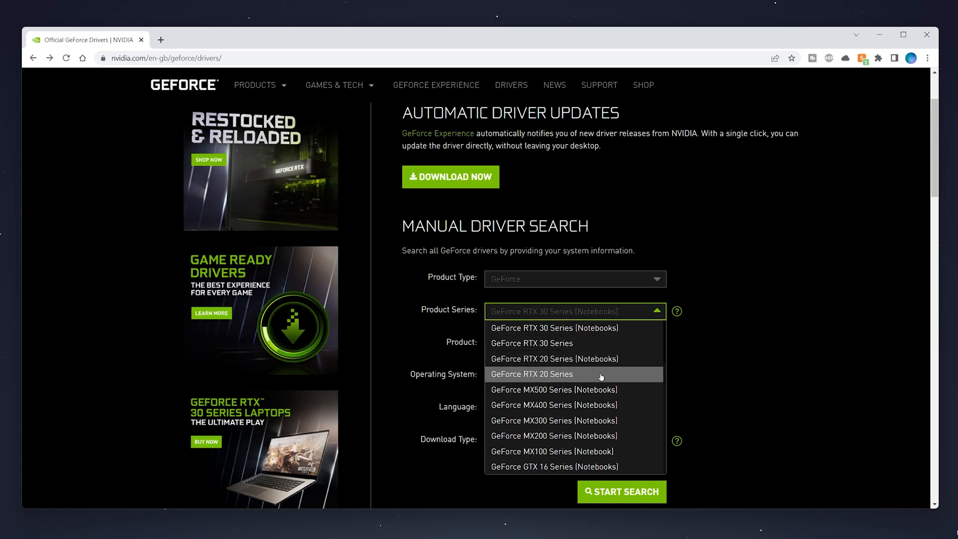
{"action": "mouse_move", "coordinate": [613, 358]}
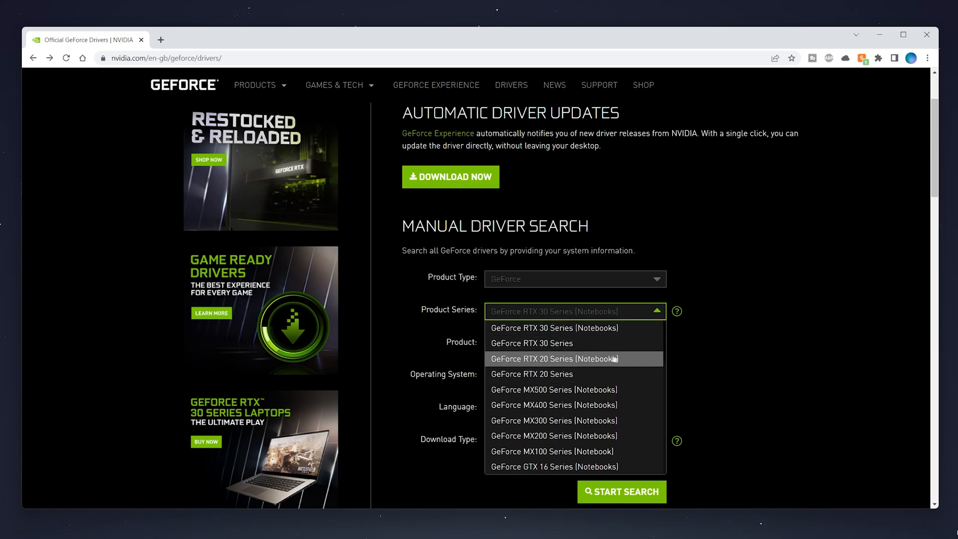
{"action": "left_click", "coordinate": [530, 374]}
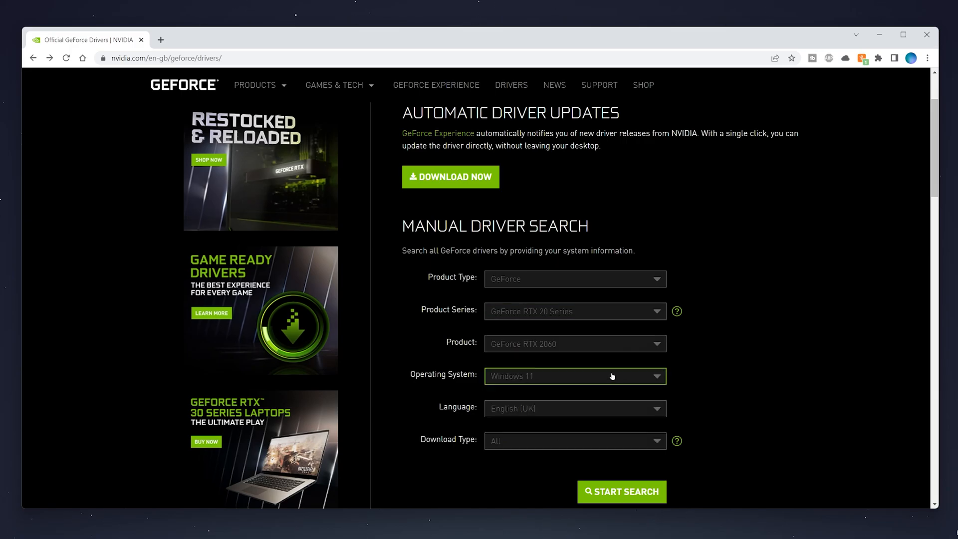
{"action": "left_click", "coordinate": [575, 344]}
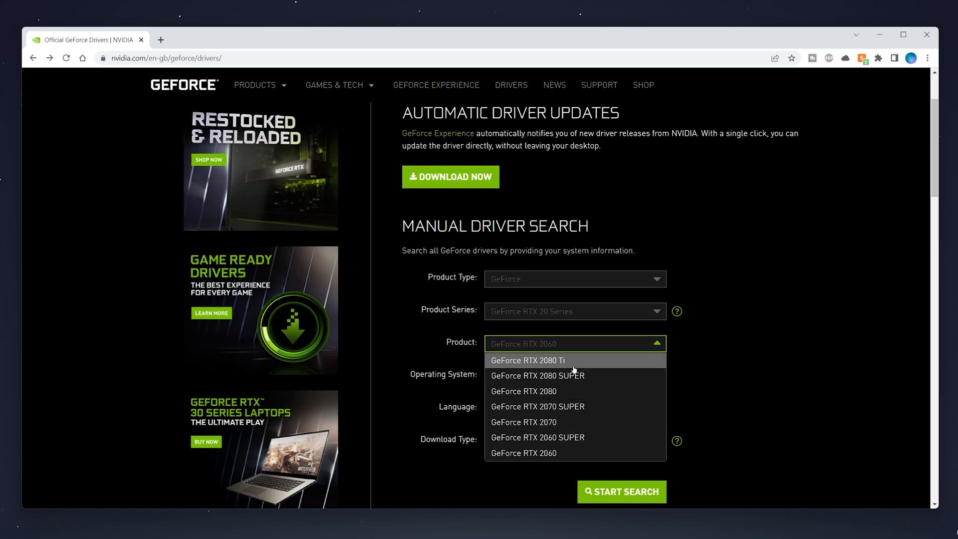
{"action": "mouse_move", "coordinate": [579, 454]}
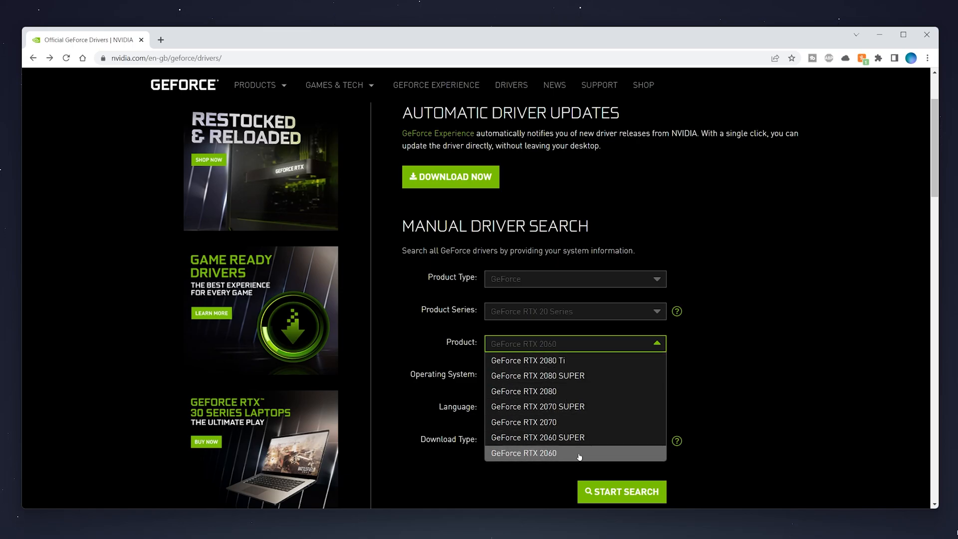
{"action": "left_click", "coordinate": [575, 375]}
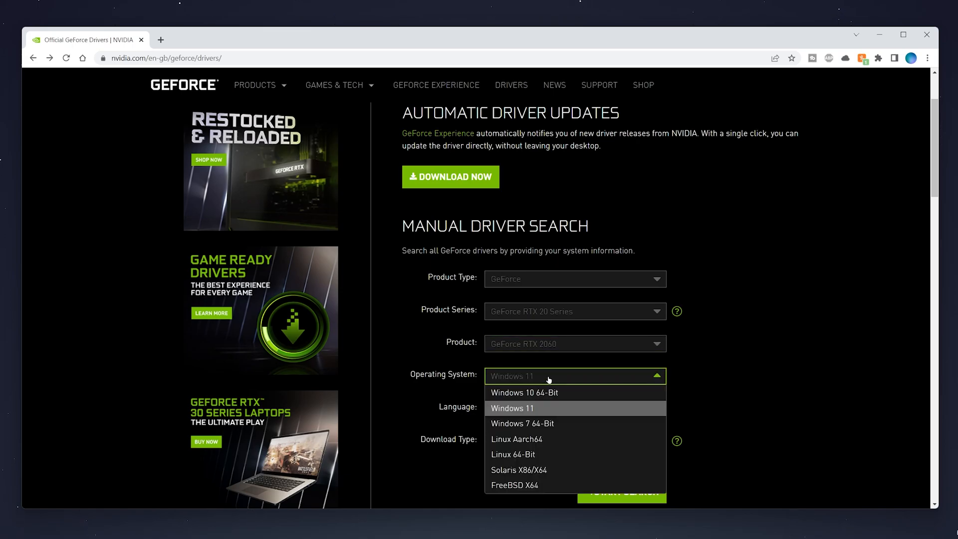
{"action": "mouse_move", "coordinate": [537, 411]}
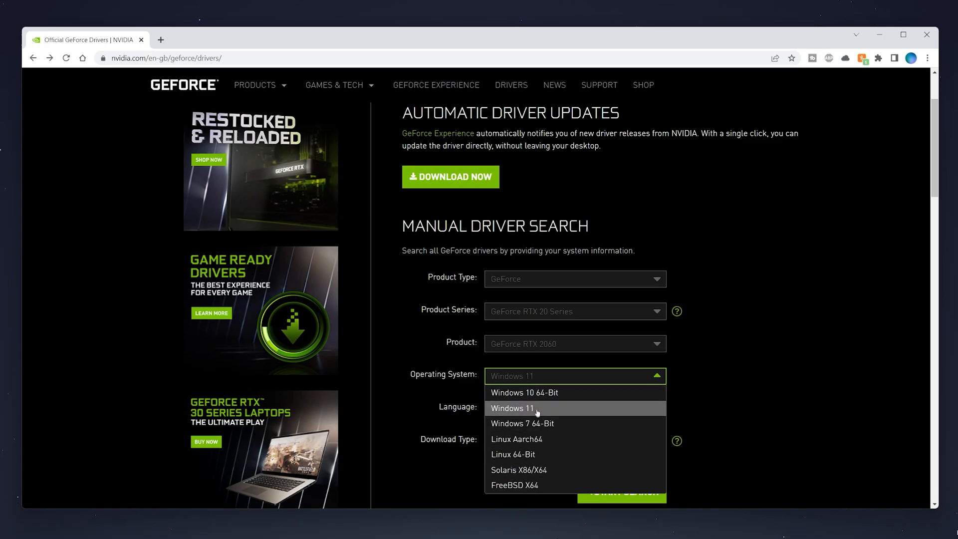
{"action": "left_click", "coordinate": [532, 408]}
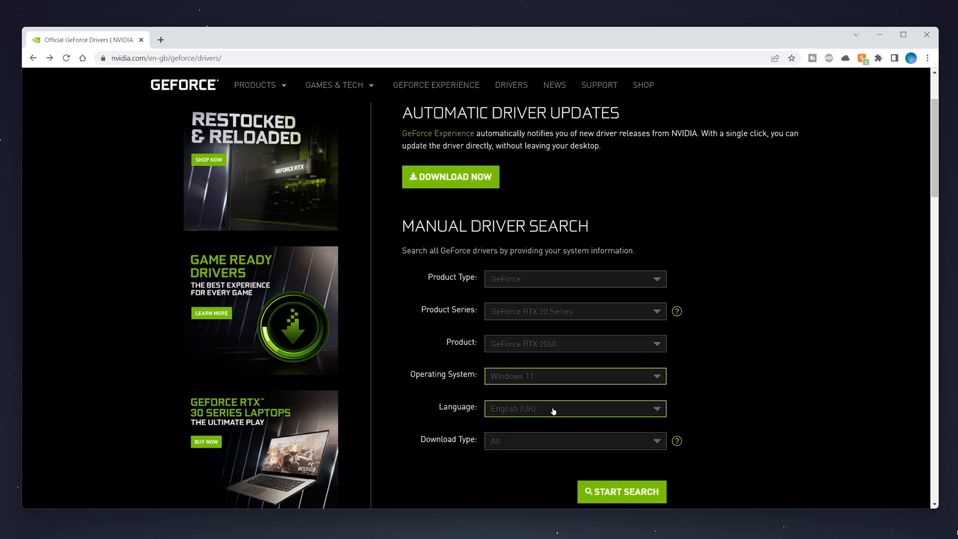
- Choose English (UK) as the language and run the manual driver search
{"action": "left_click", "coordinate": [574, 408]}
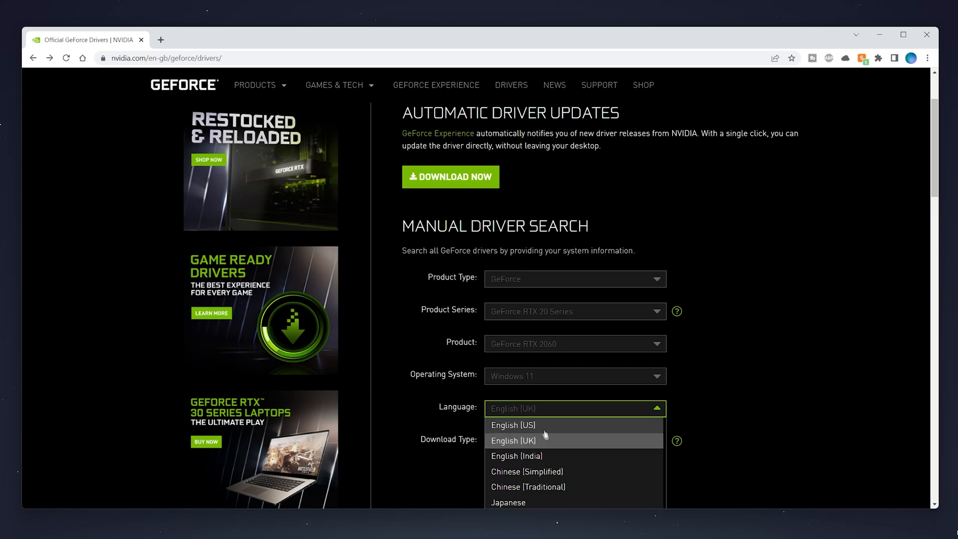
{"action": "left_click", "coordinate": [512, 441]}
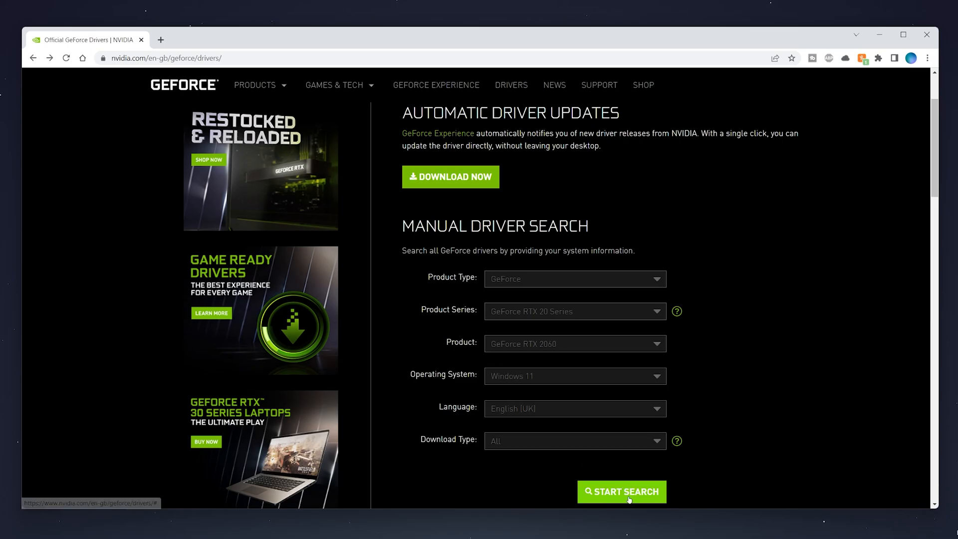
{"action": "left_click", "coordinate": [621, 491]}
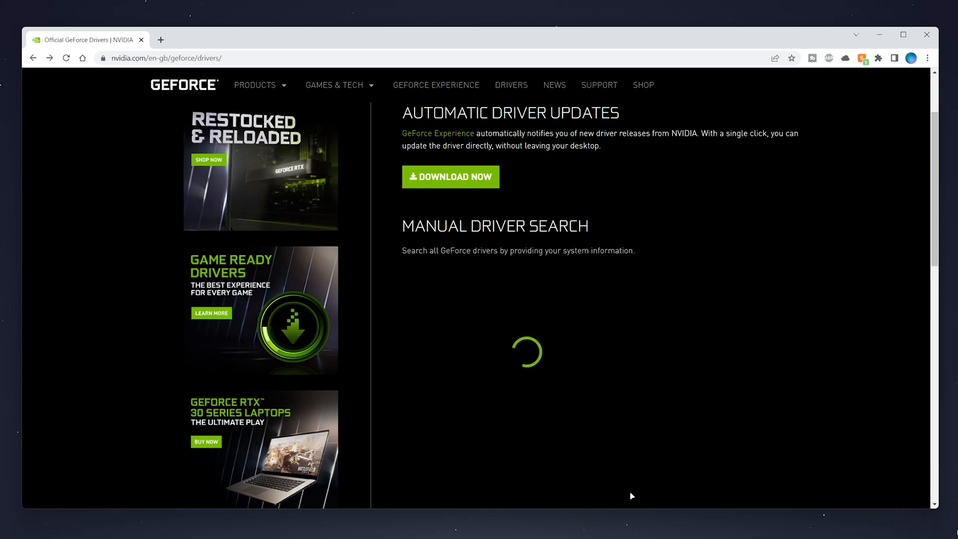
{"action": "mouse_move", "coordinate": [726, 342]}
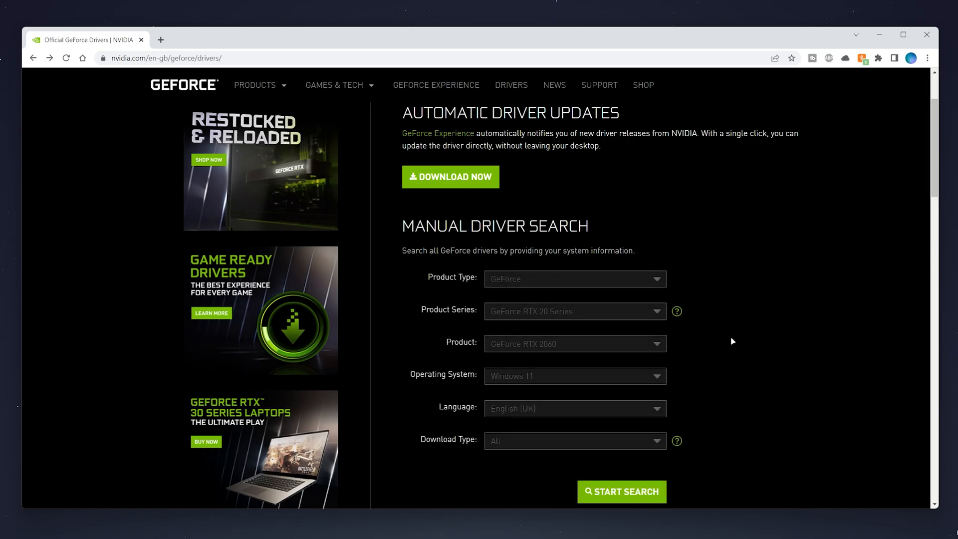
{"action": "left_click", "coordinate": [622, 491]}
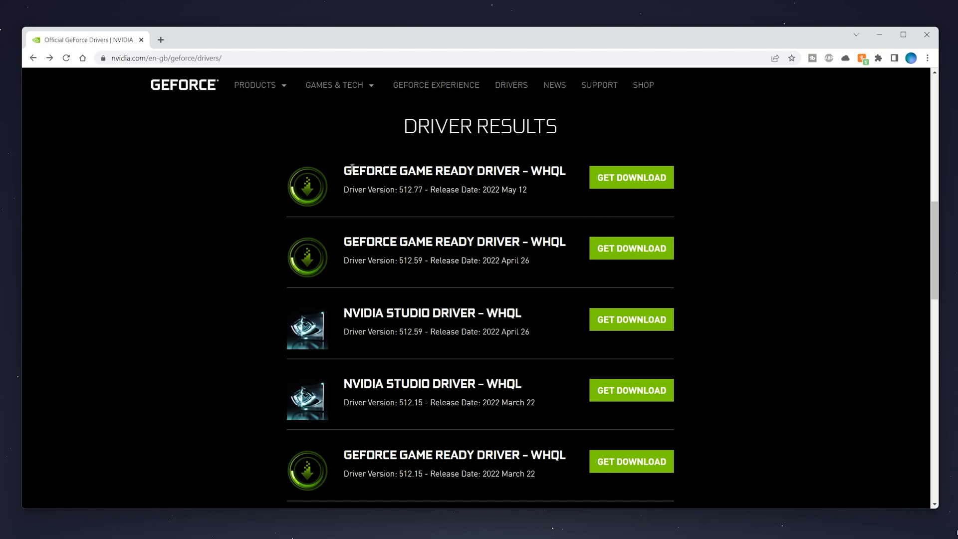
- Get the download page for Game Ready Driver 512.77 from the results list
{"action": "left_click_drag", "start_coordinate": [344, 170], "coordinate": [527, 170]}
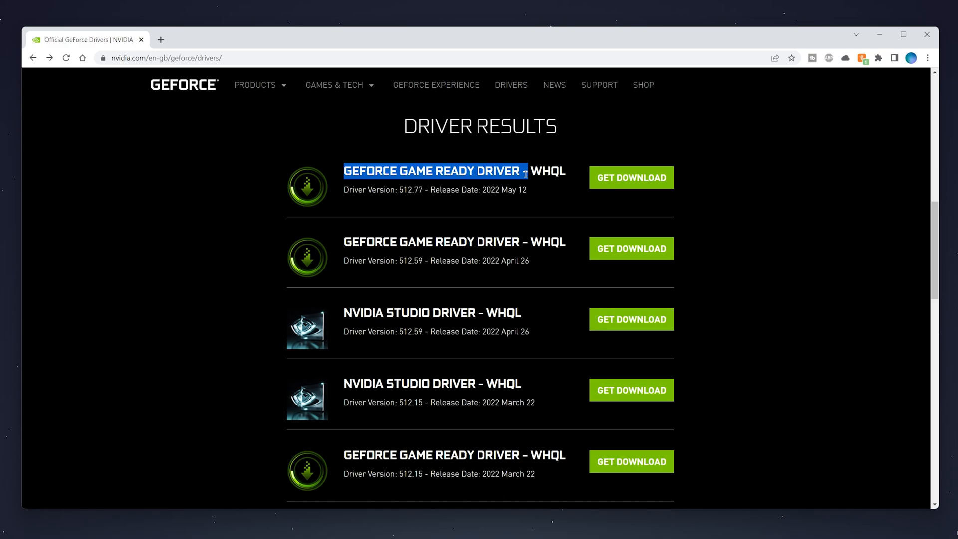
{"action": "left_click_drag", "start_coordinate": [345, 170], "coordinate": [513, 190]}
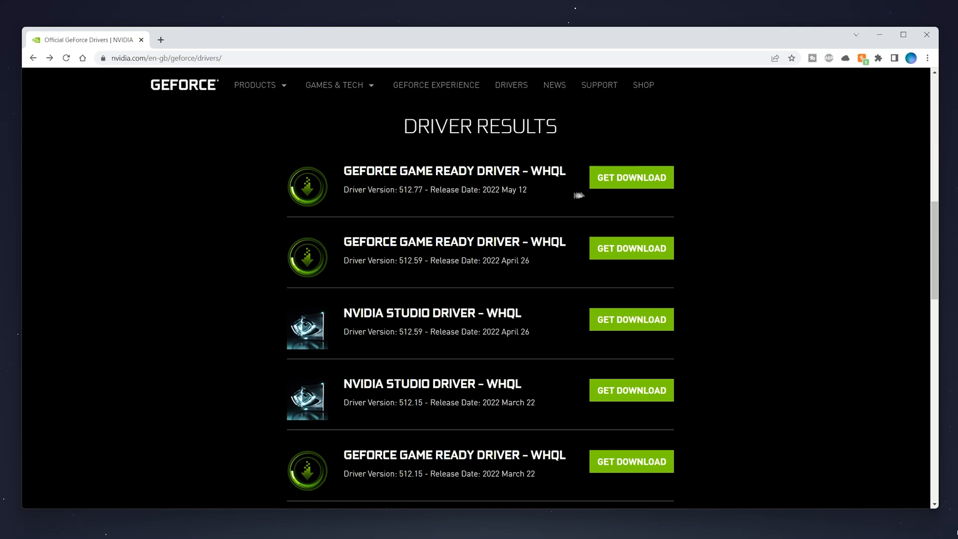
{"action": "left_click", "coordinate": [631, 178]}
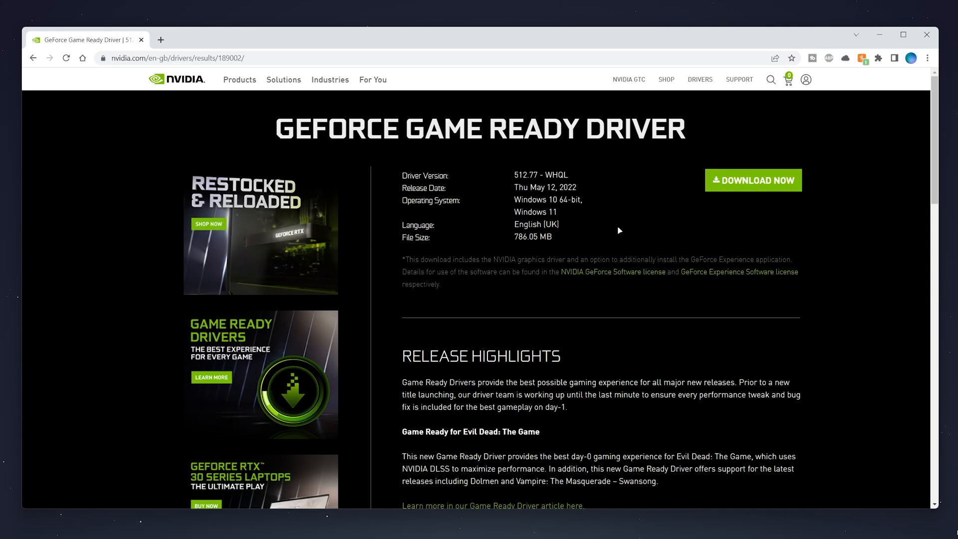
{"action": "scroll", "scroll_direction": "down", "scroll_amount": 3}
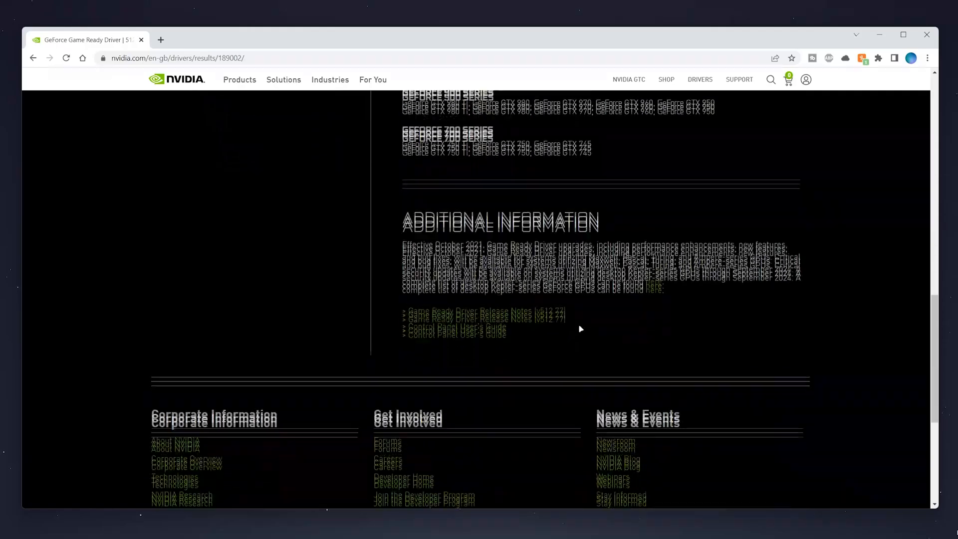
{"action": "scroll", "scroll_direction": "up", "scroll_amount": 3}
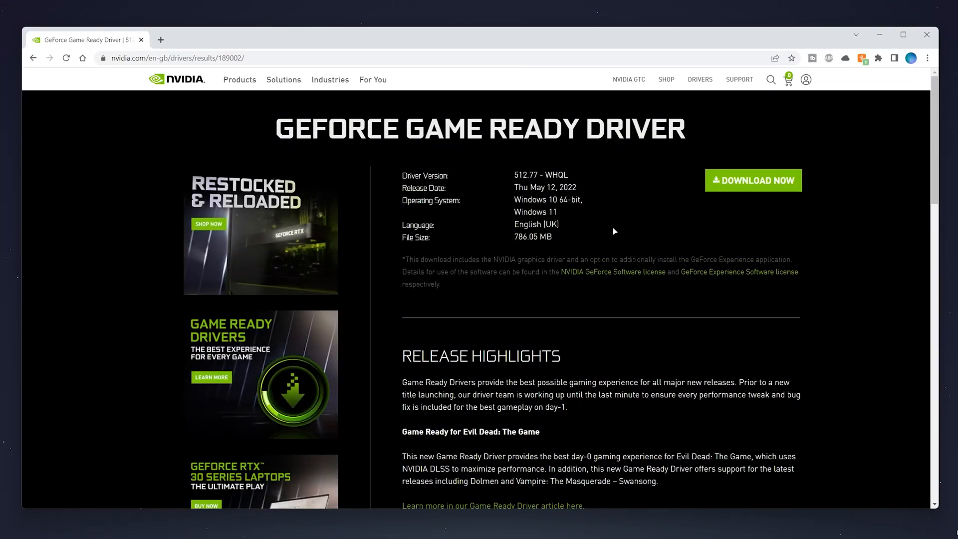
{"action": "mouse_move", "coordinate": [744, 190]}
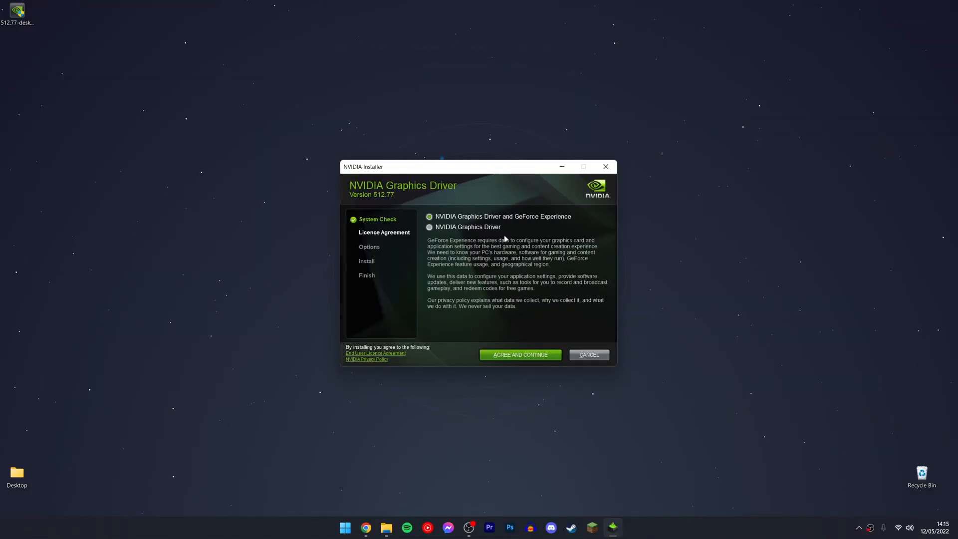
{"action": "mouse_move", "coordinate": [519, 246]}
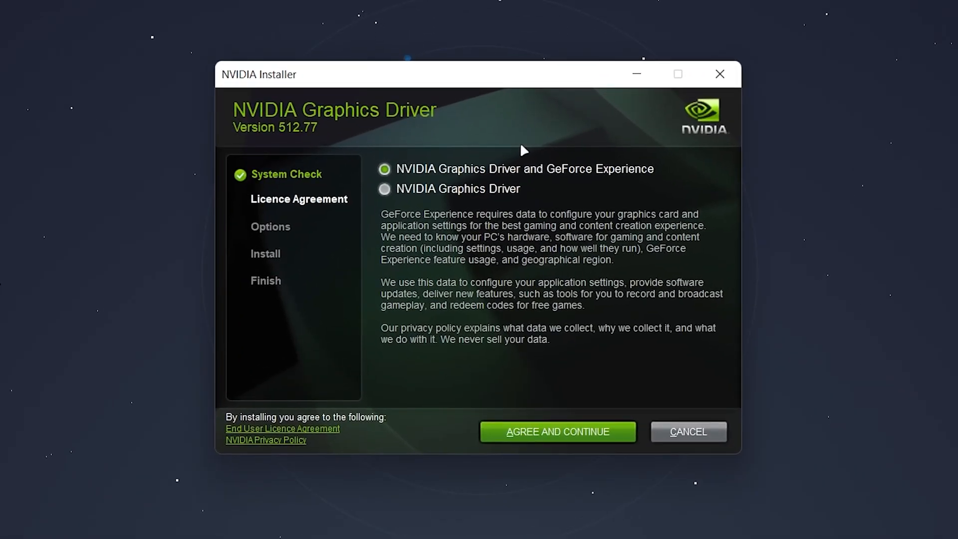
- Choose NVIDIA Graphics Driver and GeForce Experience, then agree to the licence
{"action": "left_click", "coordinate": [383, 190]}
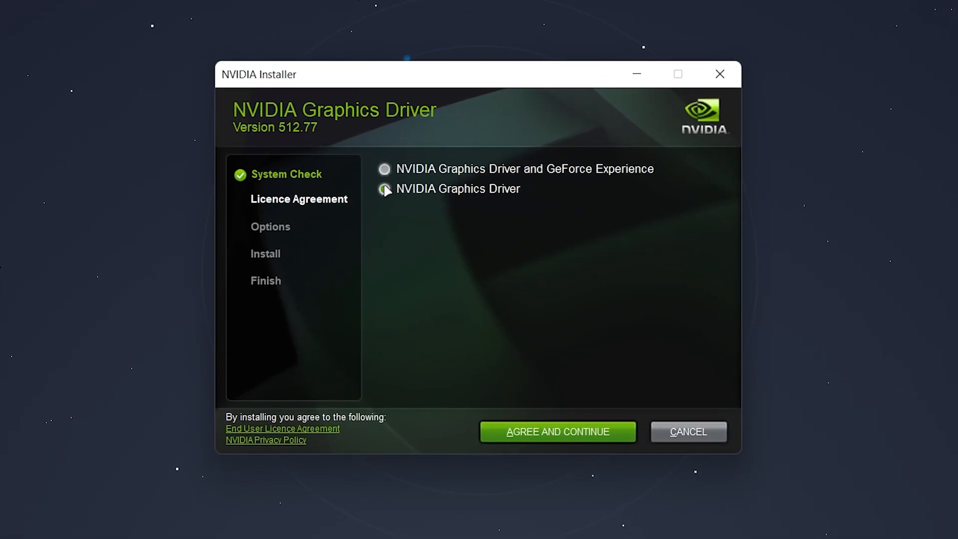
{"action": "left_click", "coordinate": [383, 168]}
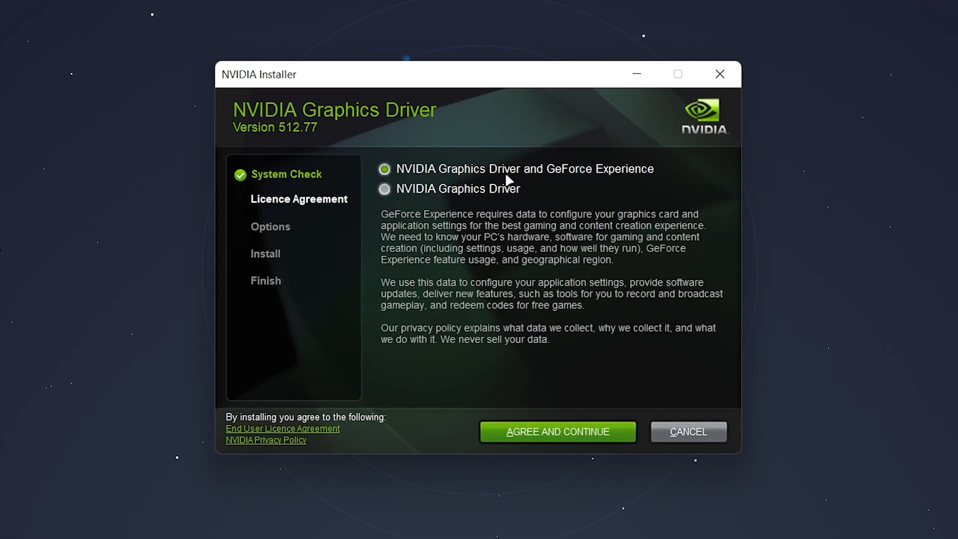
{"action": "mouse_move", "coordinate": [590, 142]}
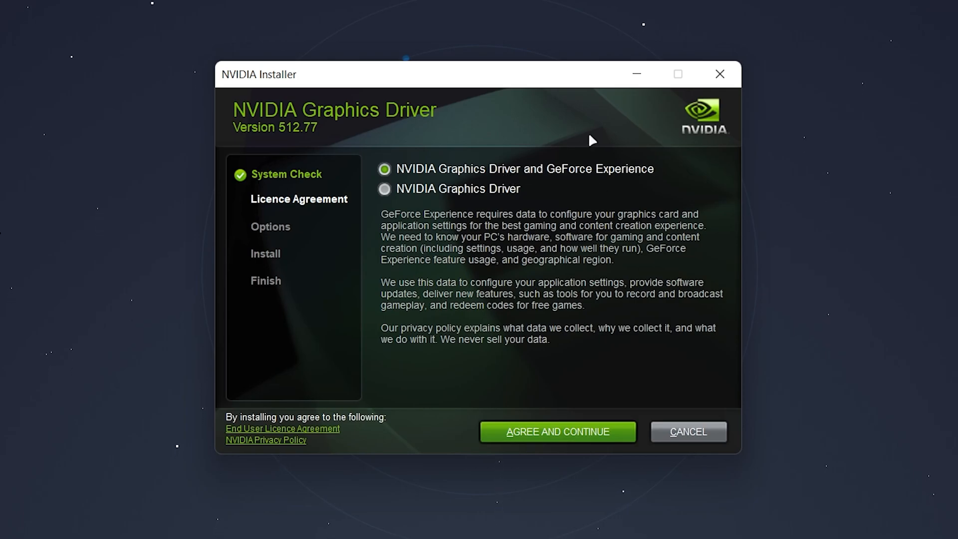
{"action": "mouse_move", "coordinate": [575, 190]}
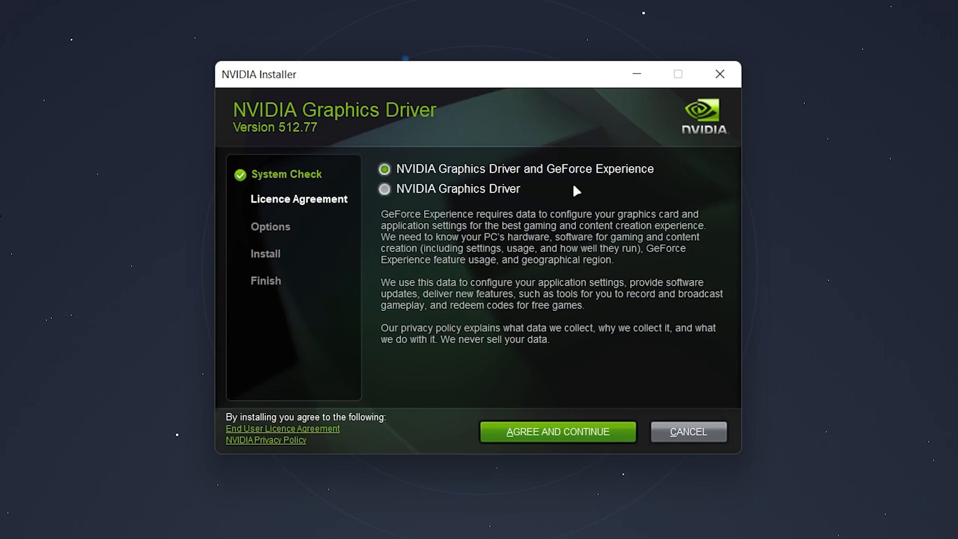
{"action": "left_click", "coordinate": [557, 431]}
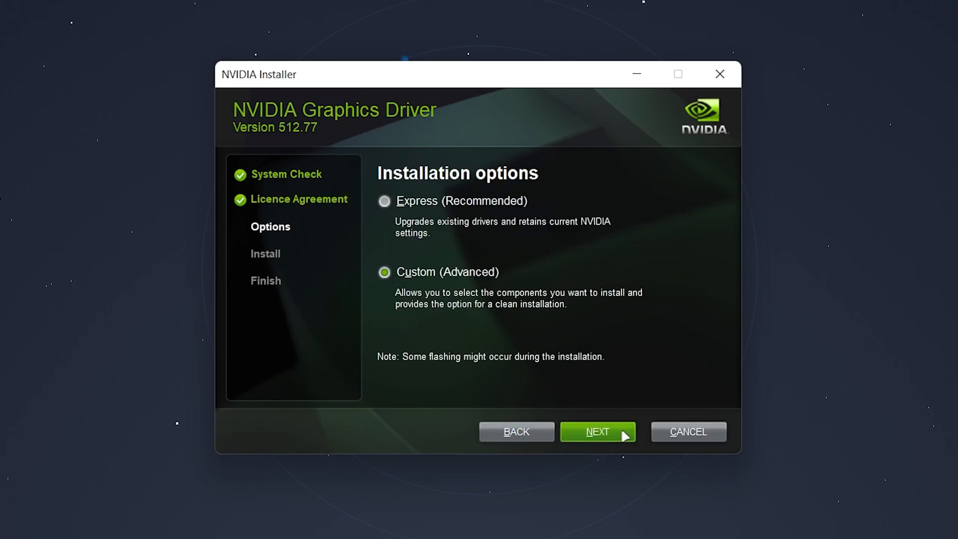
- Select Custom (Advanced) installation rather than Express
{"action": "left_click", "coordinate": [384, 202]}
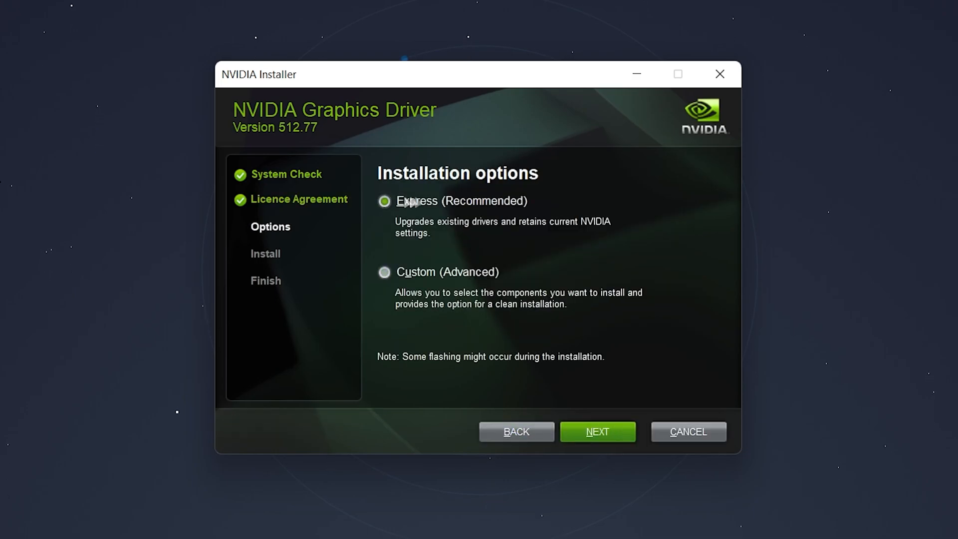
{"action": "mouse_move", "coordinate": [486, 223]}
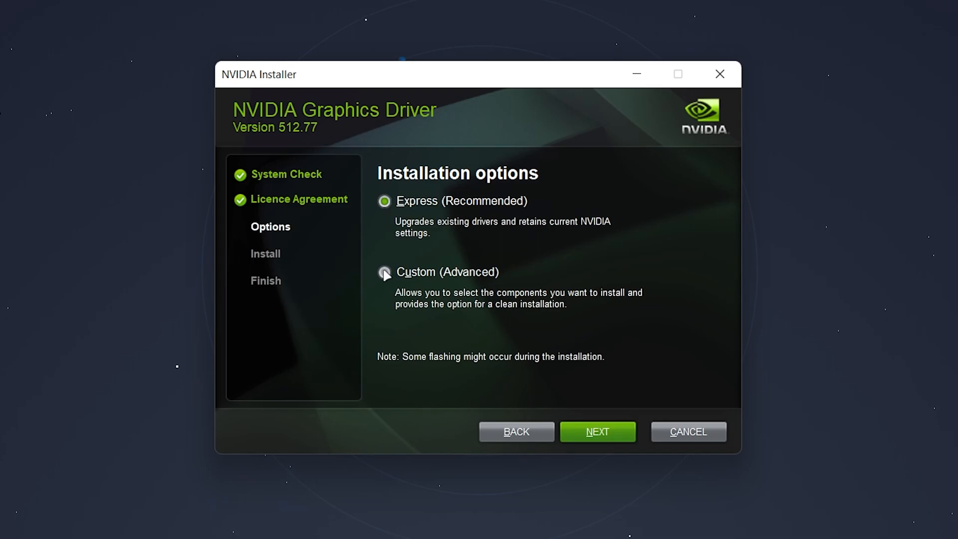
{"action": "left_click", "coordinate": [383, 271]}
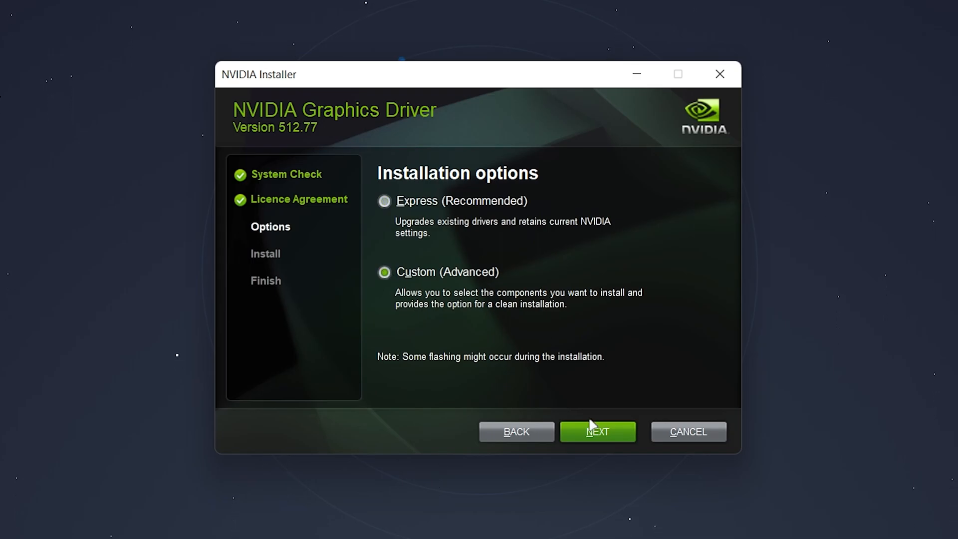
- Enable 'Perform a clean installation' for all components and start installing
{"action": "left_click", "coordinate": [598, 431]}
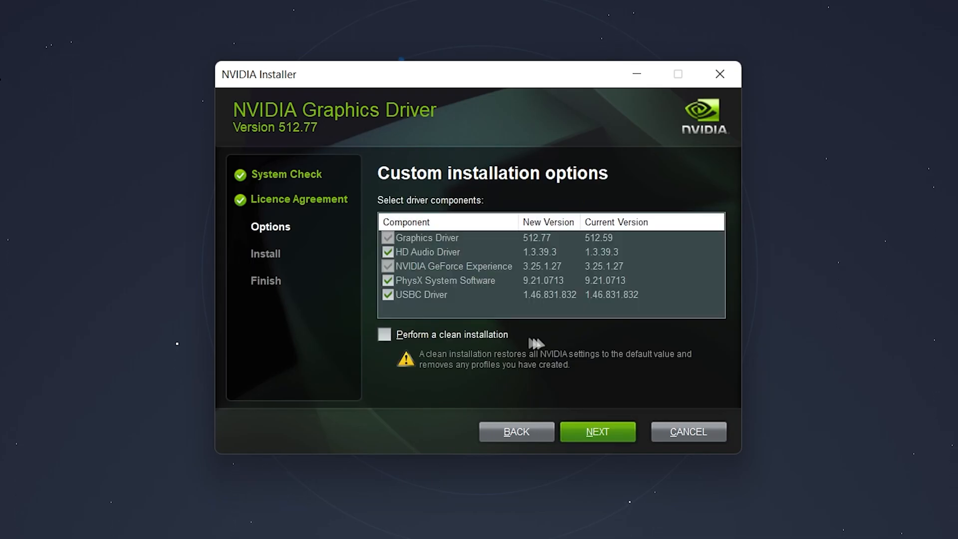
{"action": "mouse_move", "coordinate": [434, 337]}
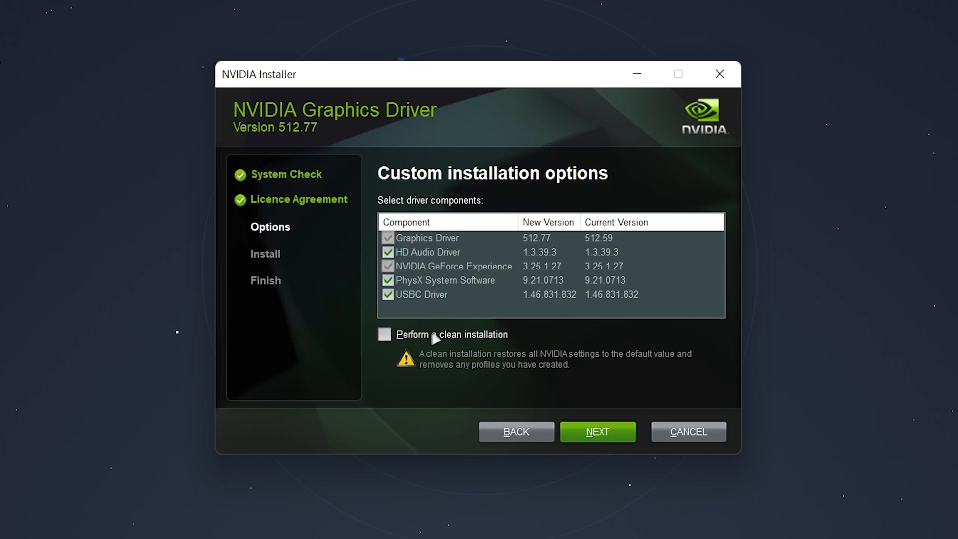
{"action": "left_click", "coordinate": [385, 334]}
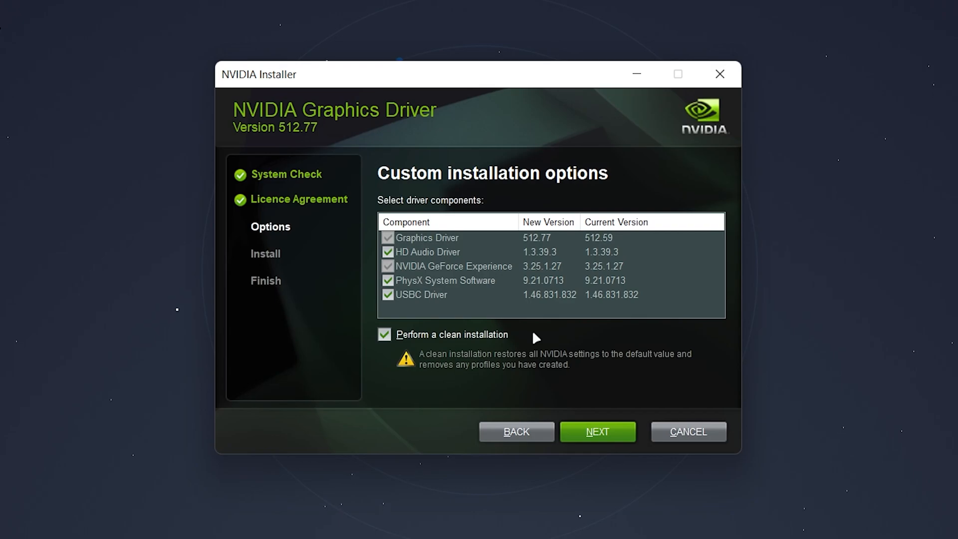
{"action": "mouse_move", "coordinate": [562, 237]}
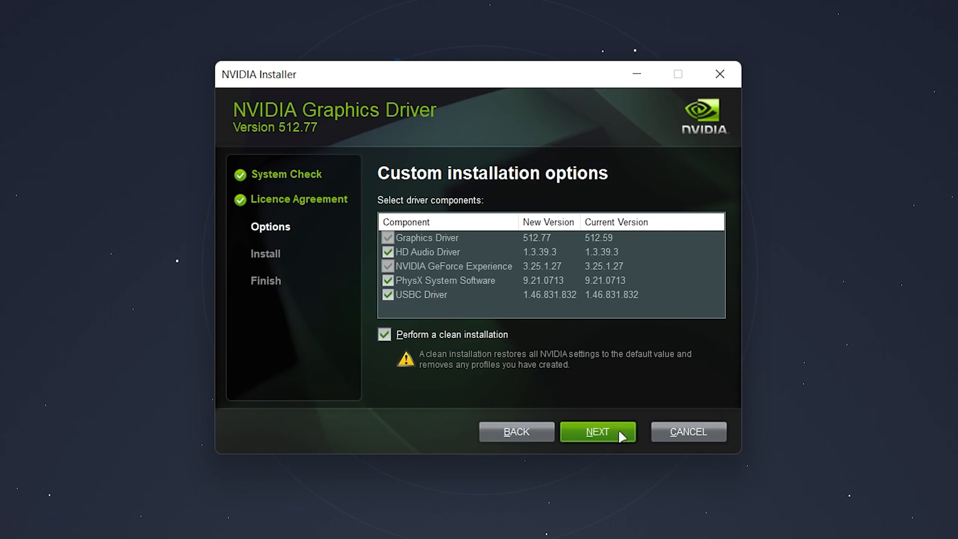
{"action": "left_click", "coordinate": [598, 431]}
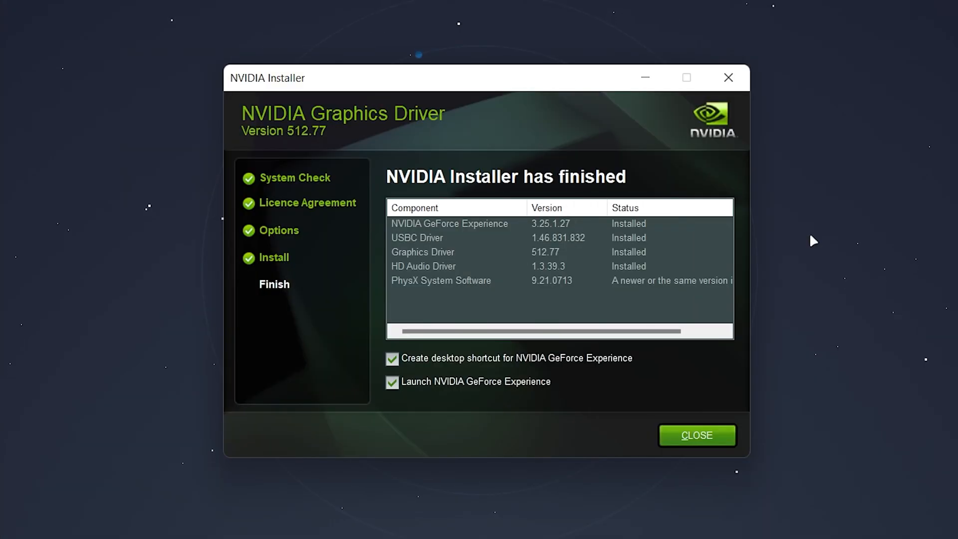
{"action": "mouse_move", "coordinate": [631, 215]}
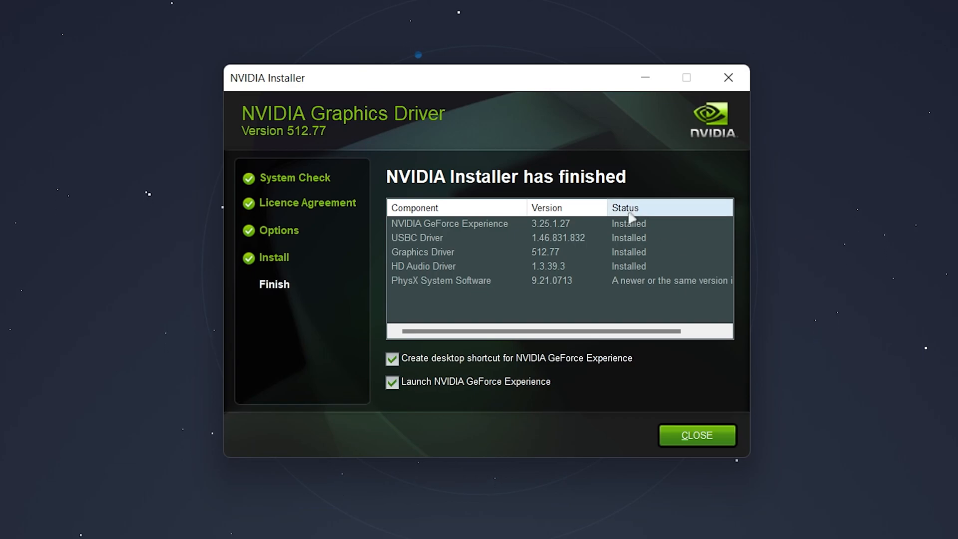
{"action": "mouse_move", "coordinate": [720, 264]}
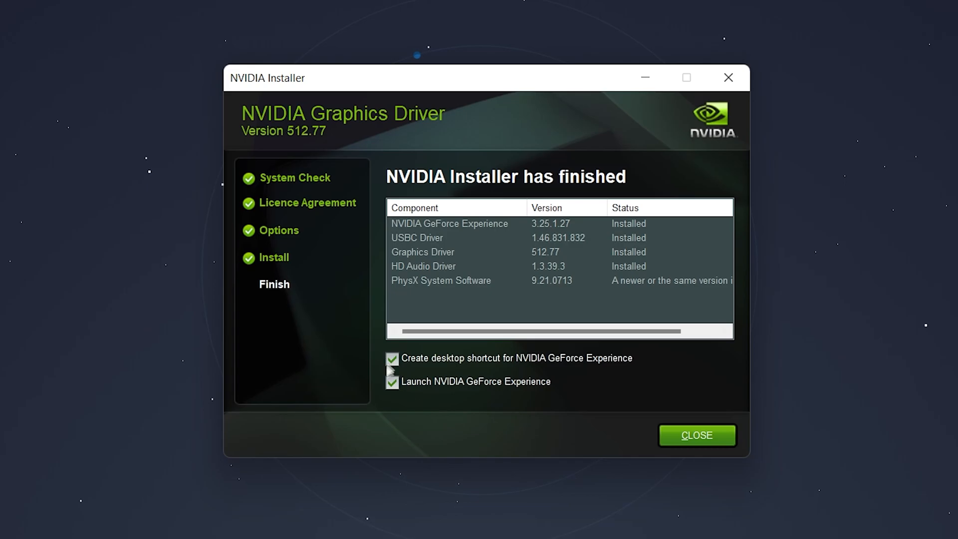
- Leave 'Launch NVIDIA GeForce Experience' unticked and close the installer
{"action": "left_click", "coordinate": [391, 381]}
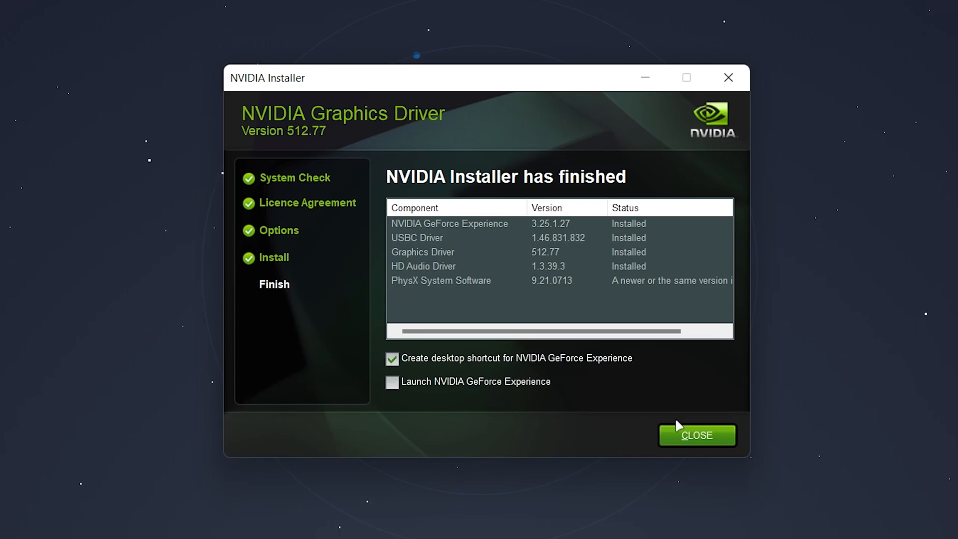
{"action": "mouse_move", "coordinate": [778, 265]}
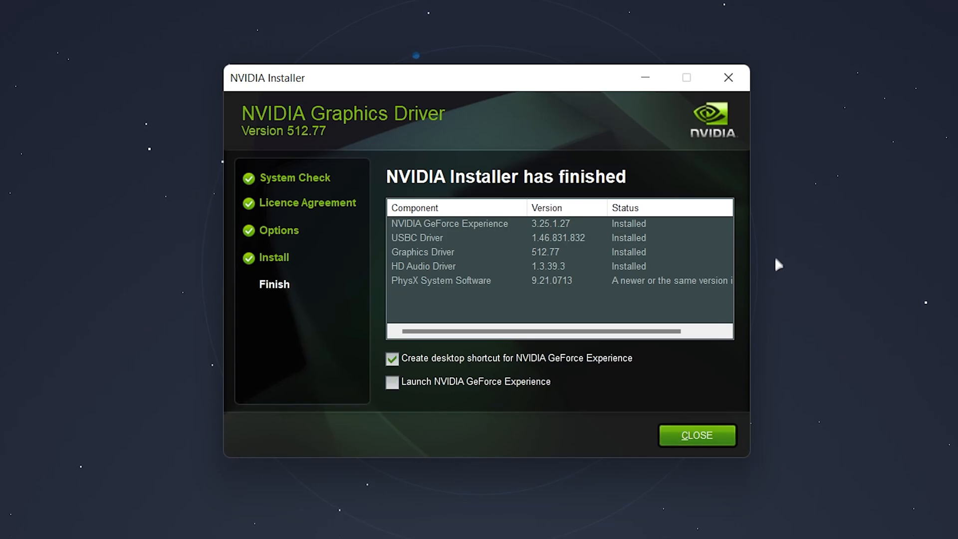
{"action": "left_click", "coordinate": [696, 435]}
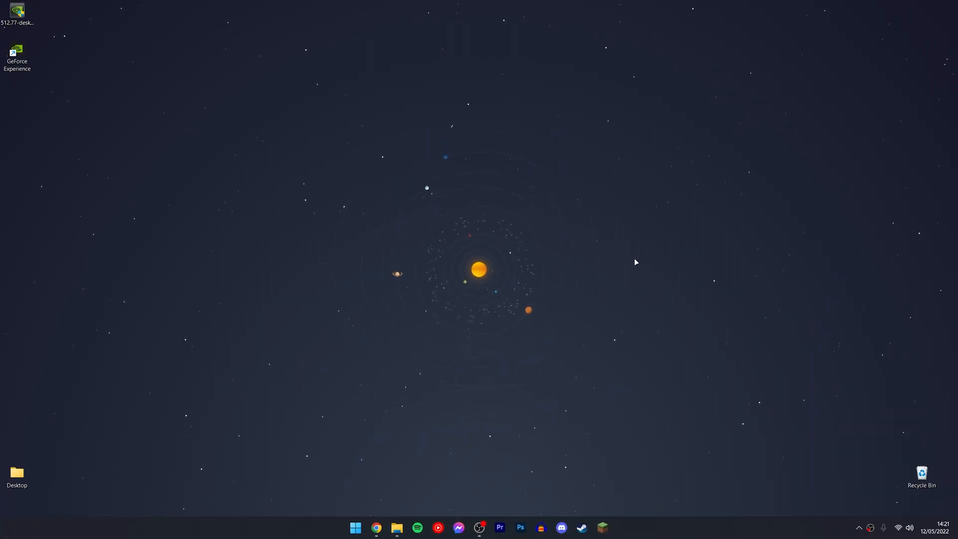